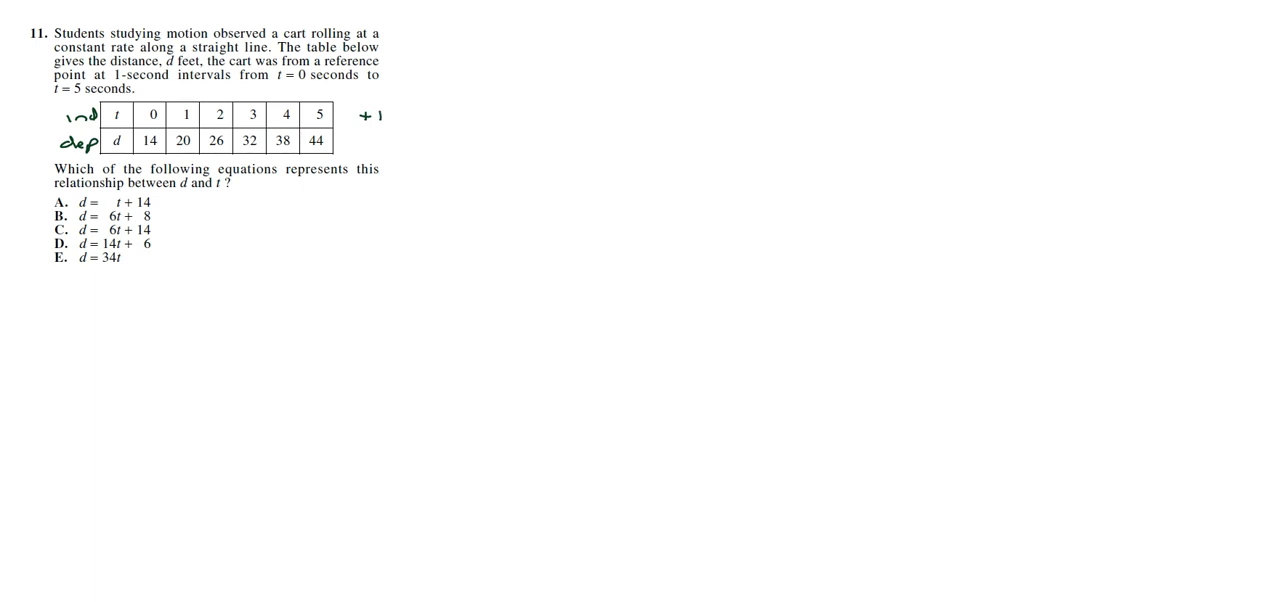
type("+6")
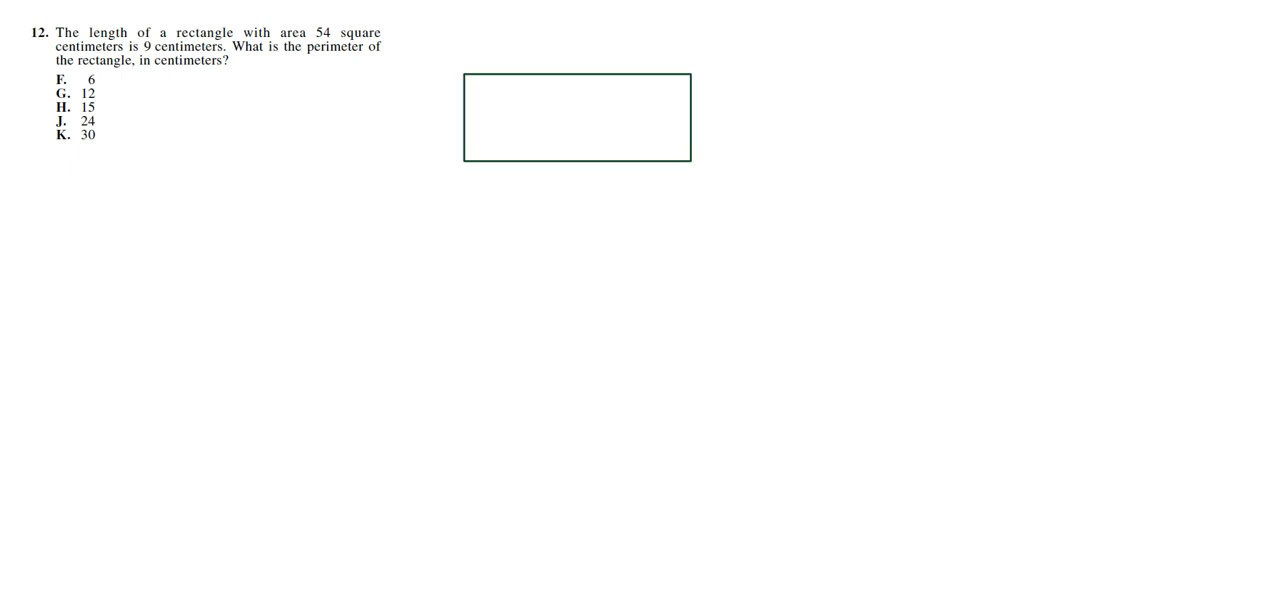
type("9cm")
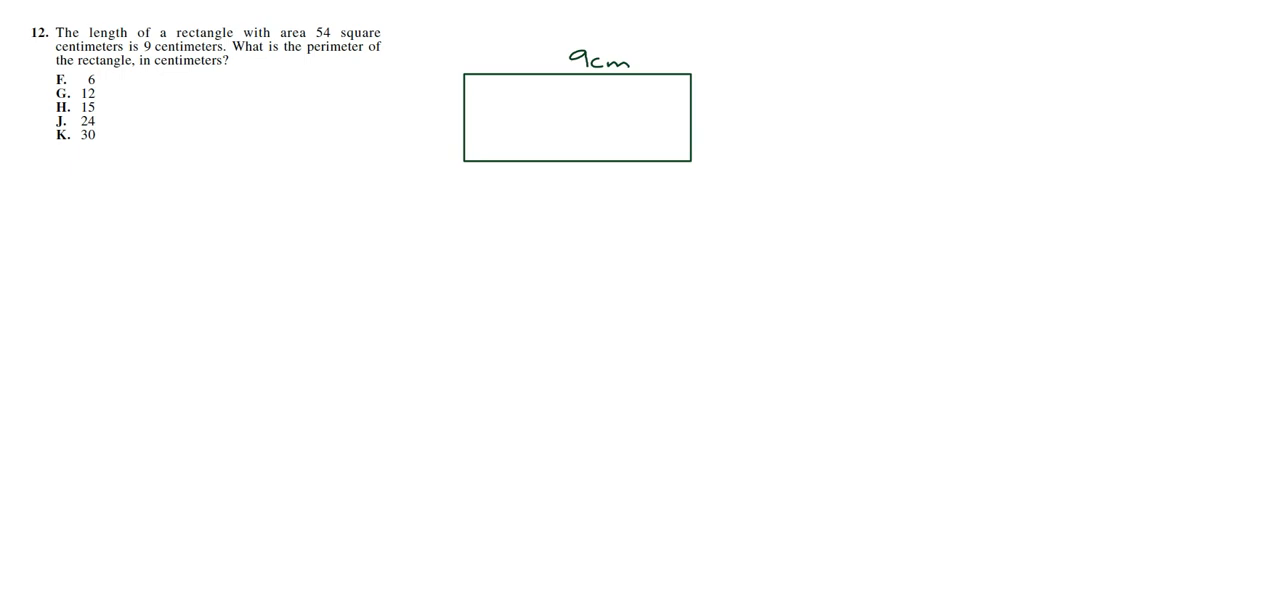
type("x")
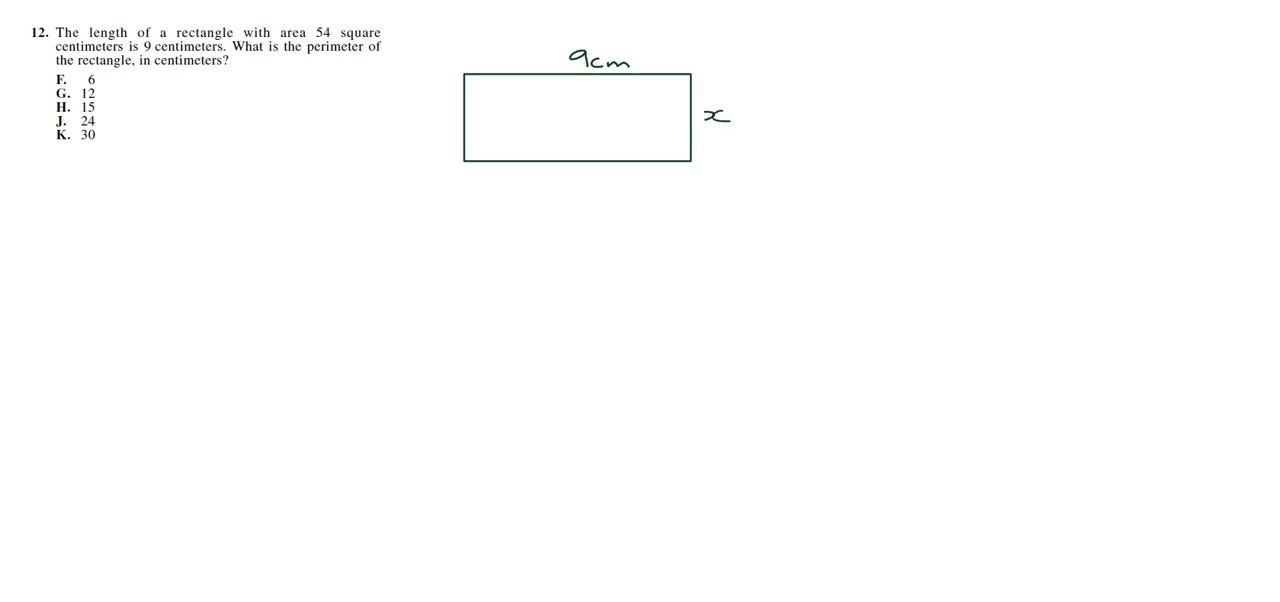